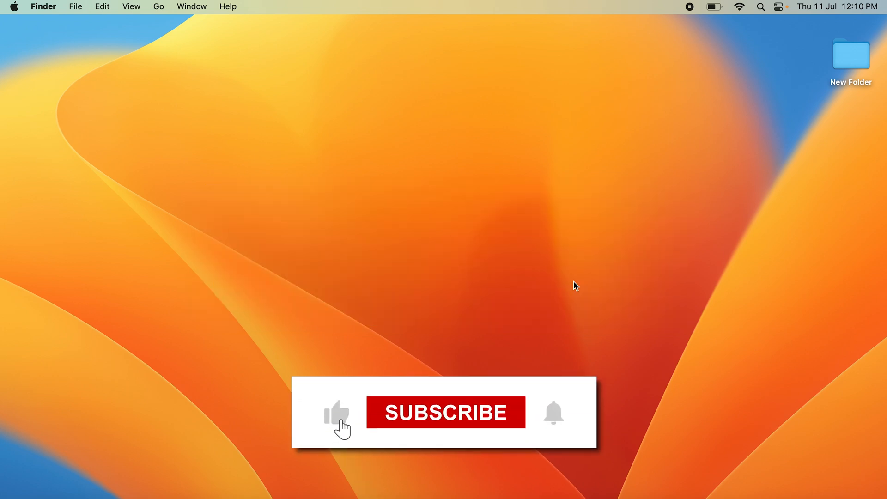
# Bring up the Notes app showing the note 'This is the test'.
pyautogui.click(445, 412)
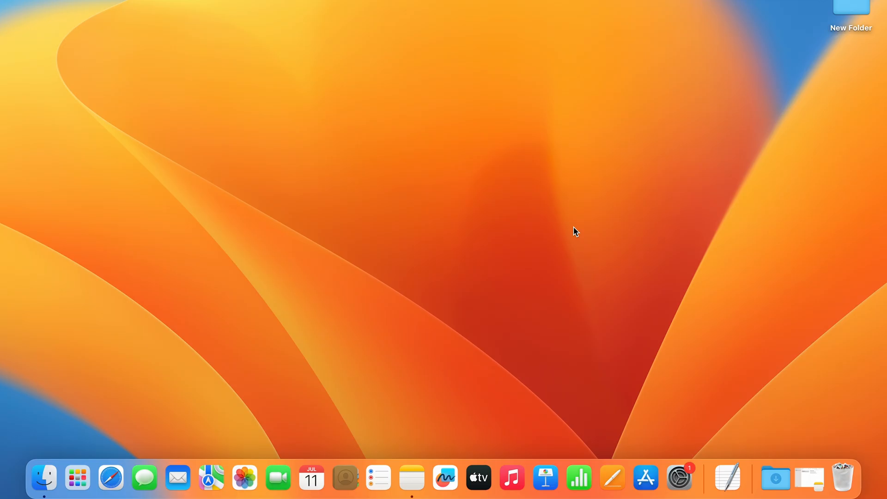
pyautogui.moveTo(411, 476)
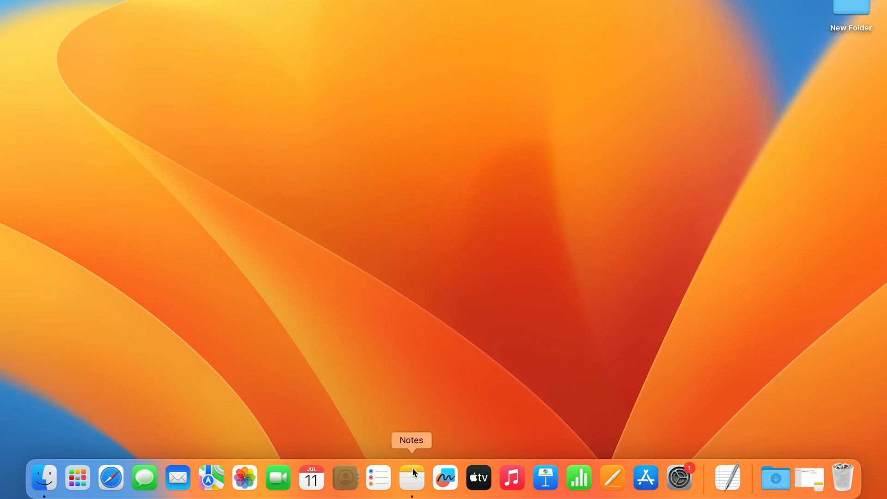
pyautogui.click(412, 477)
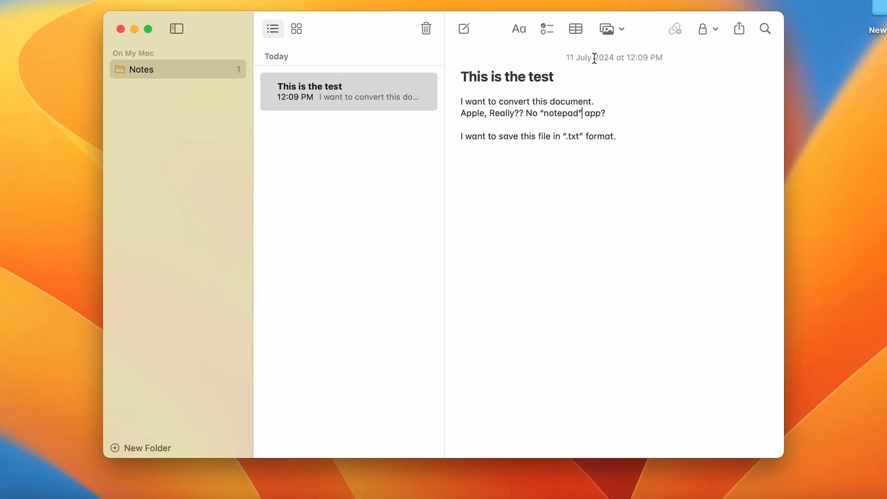
pyautogui.moveTo(604, 161)
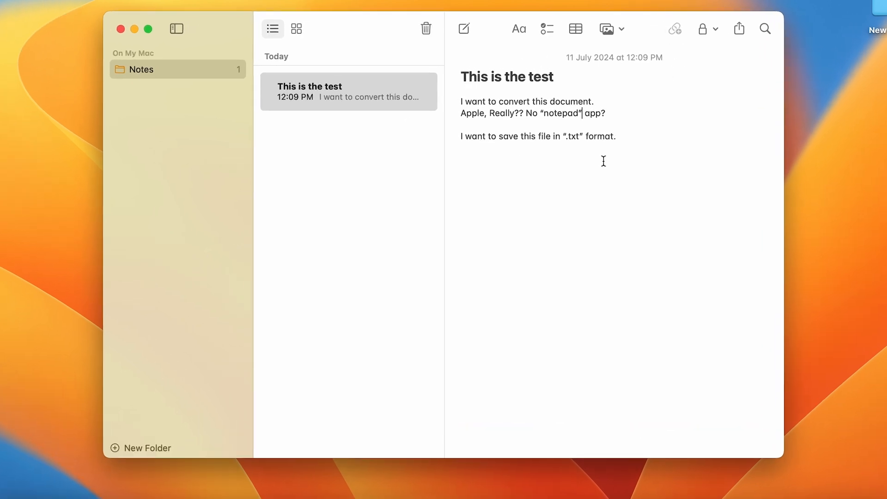
pyautogui.moveTo(569, 142)
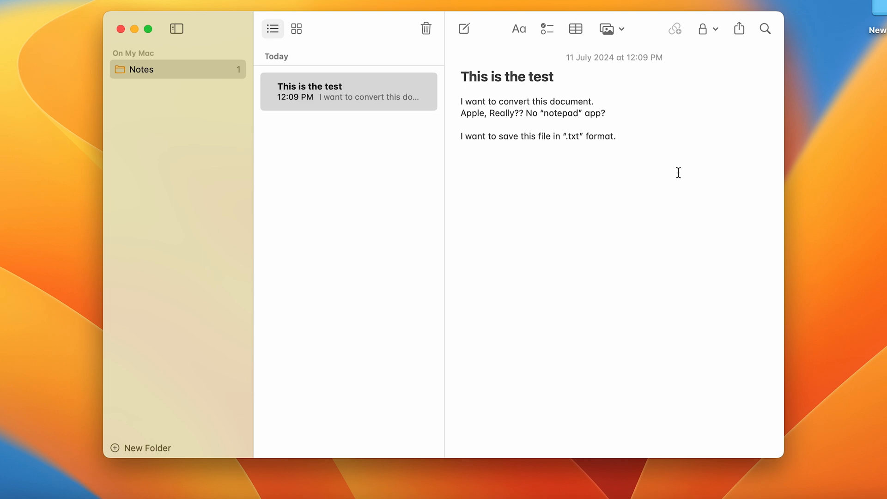
pyautogui.moveTo(511, 249)
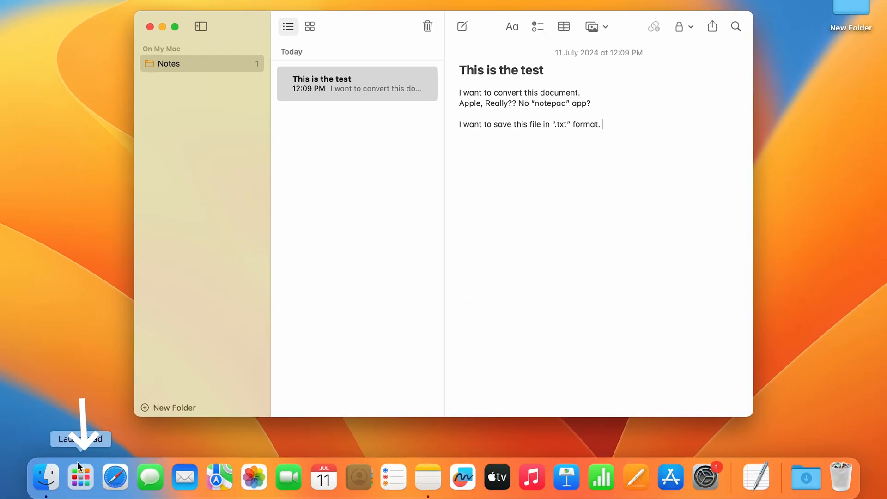
# Search for TextEdit, first in Launchpad with 'text', then in Spotlight with 'textEdit'.
pyautogui.click(79, 477)
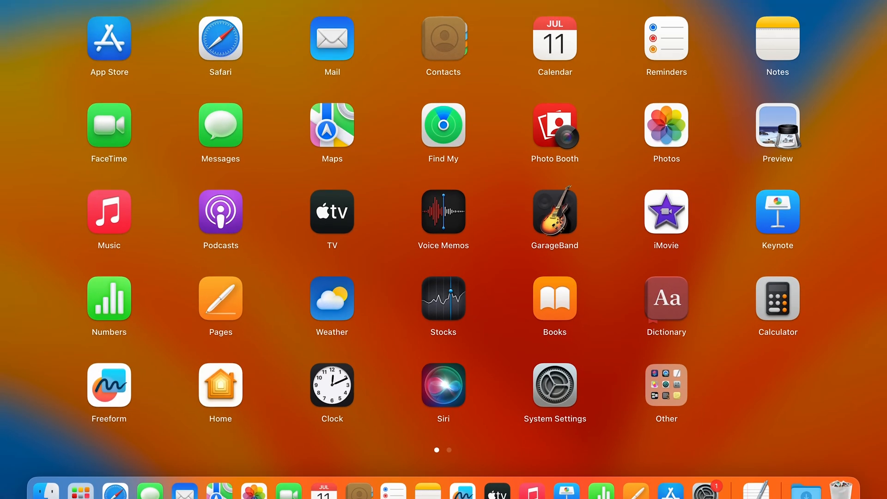
pyautogui.write('text')
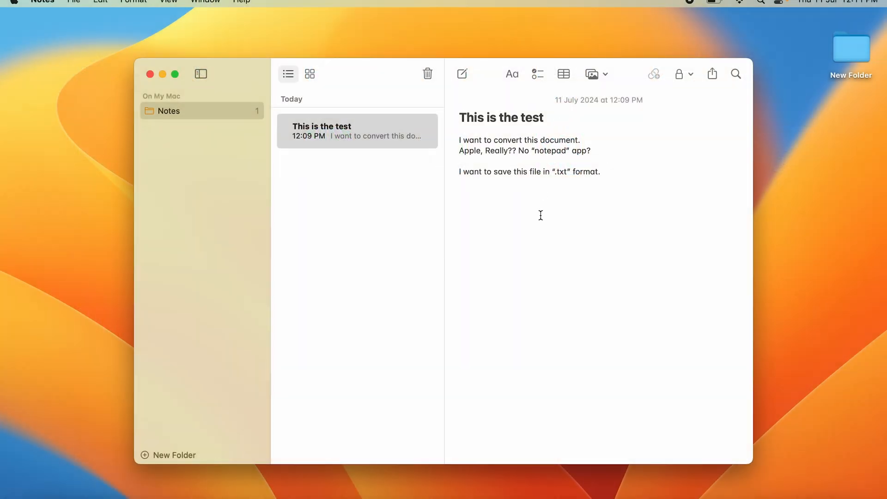
pyautogui.press('cmd+space')
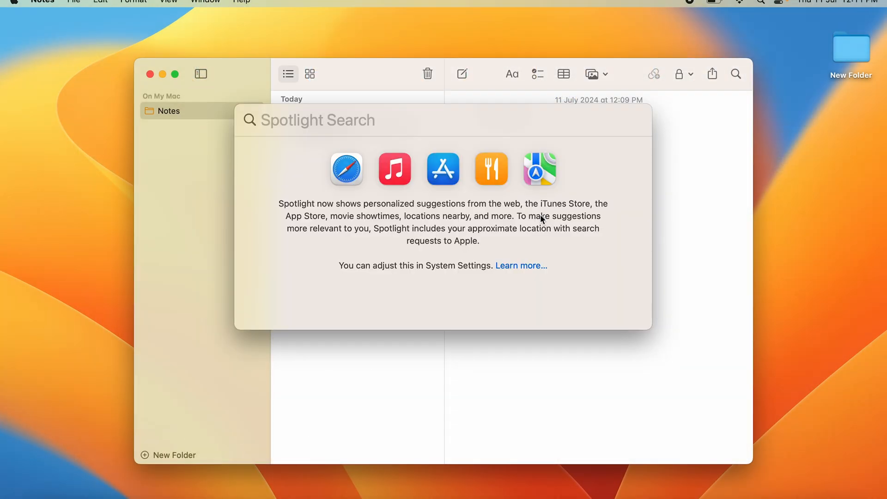
pyautogui.write('textEdit')
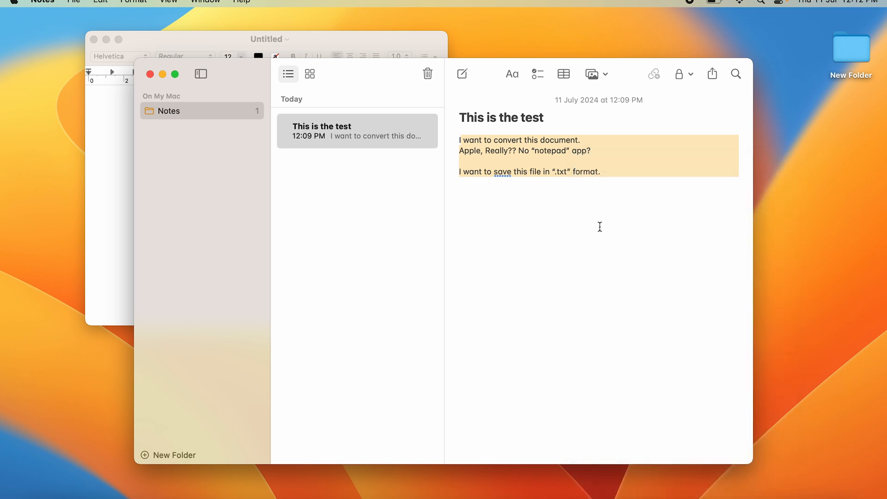
pyautogui.moveTo(568, 203)
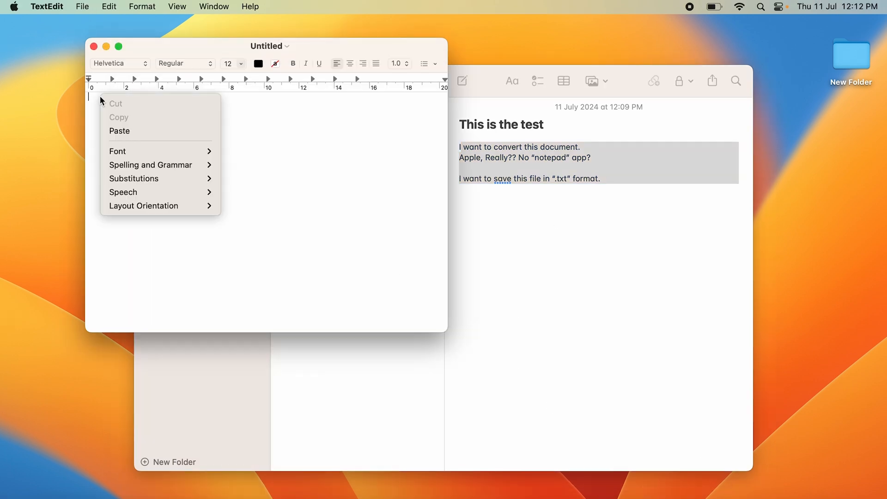
# Paste the copied note text into the new untitled TextEdit document.
pyautogui.click(160, 132)
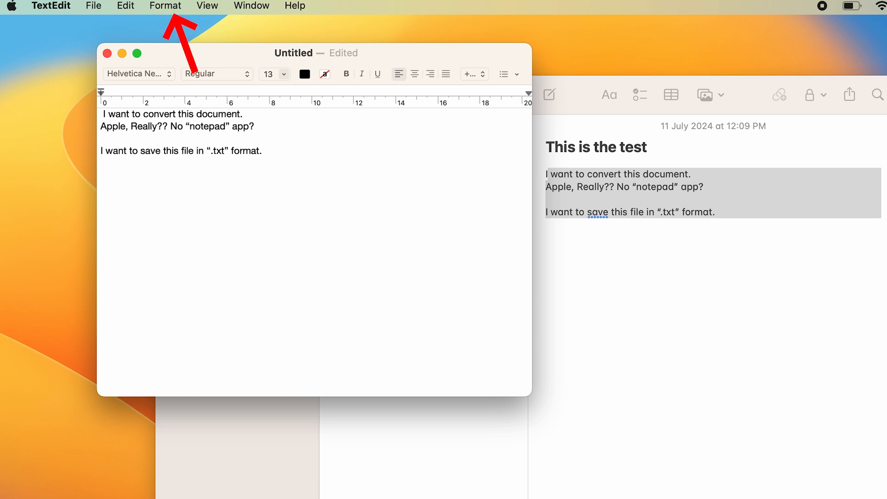
# Convert the document to plain text via Format > Make Plain Text and confirm.
pyautogui.click(165, 6)
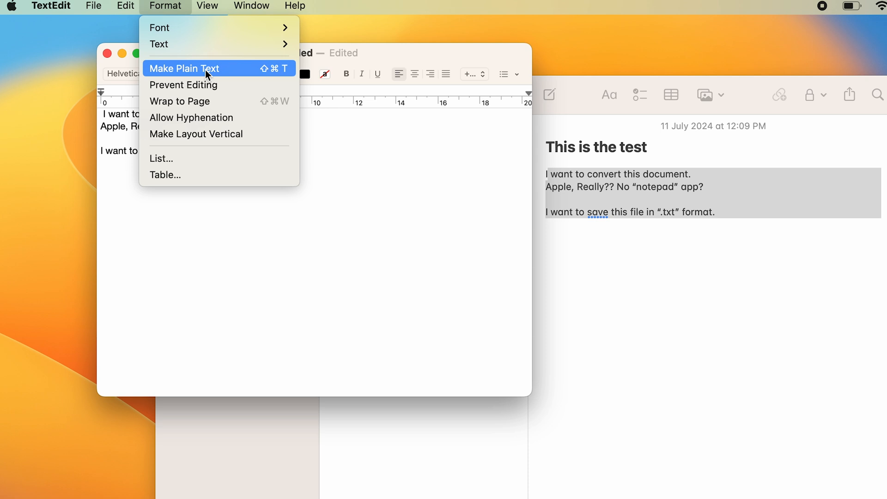
pyautogui.click(183, 67)
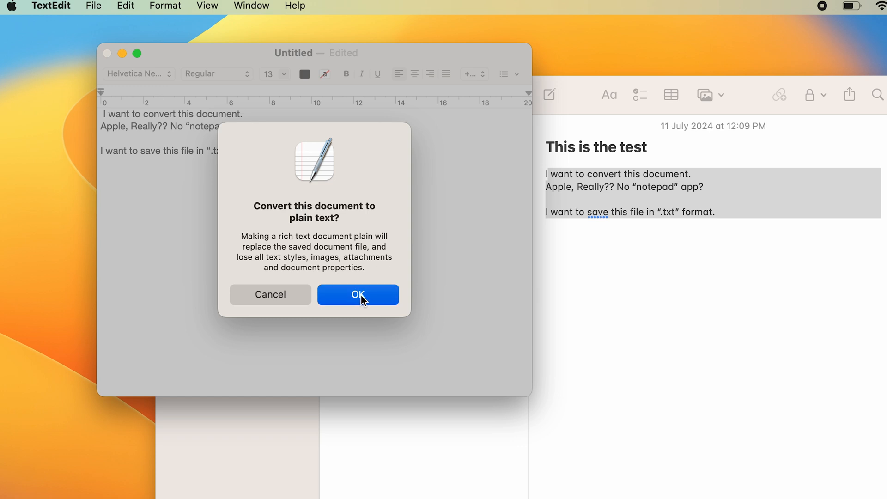
pyautogui.click(359, 295)
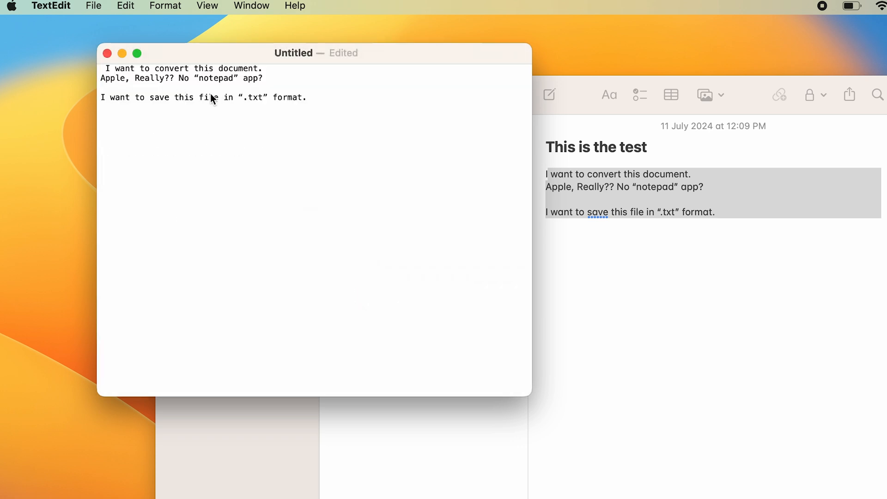
pyautogui.moveTo(211, 122)
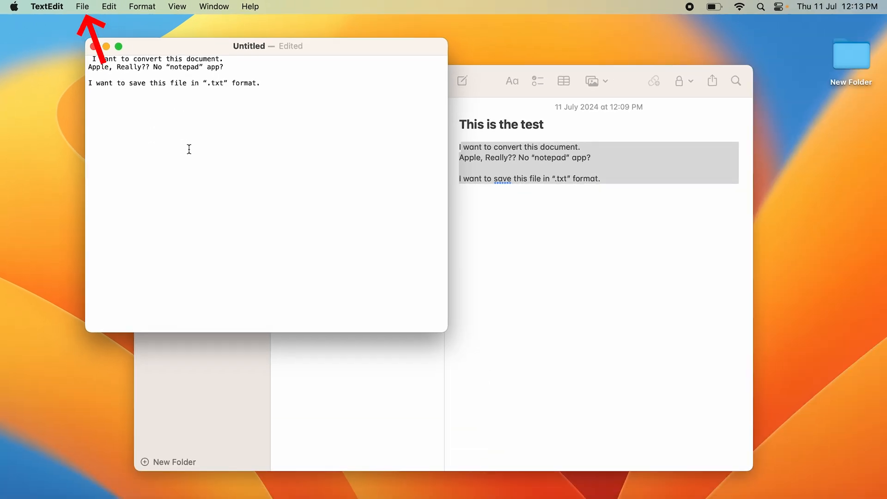
# Save the document to the Desktop as 'We have converted to the txt format' with the .txt option.
pyautogui.click(82, 7)
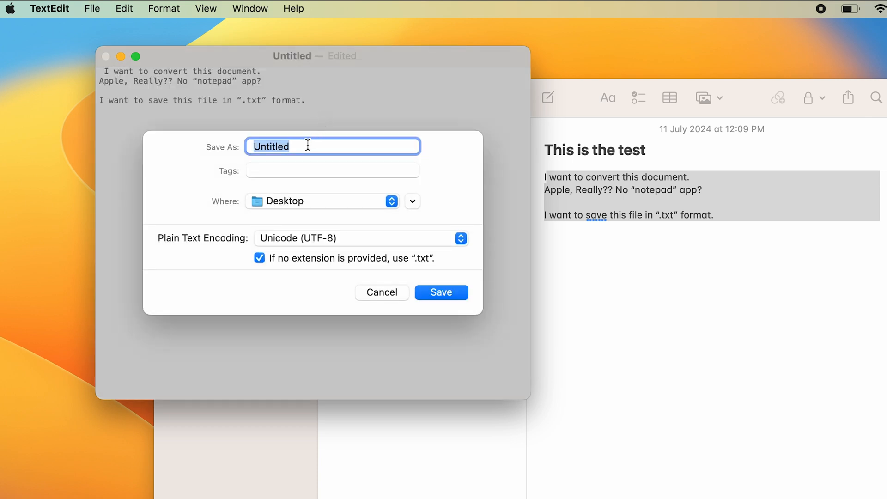
pyautogui.write('We have converted to the txt format')
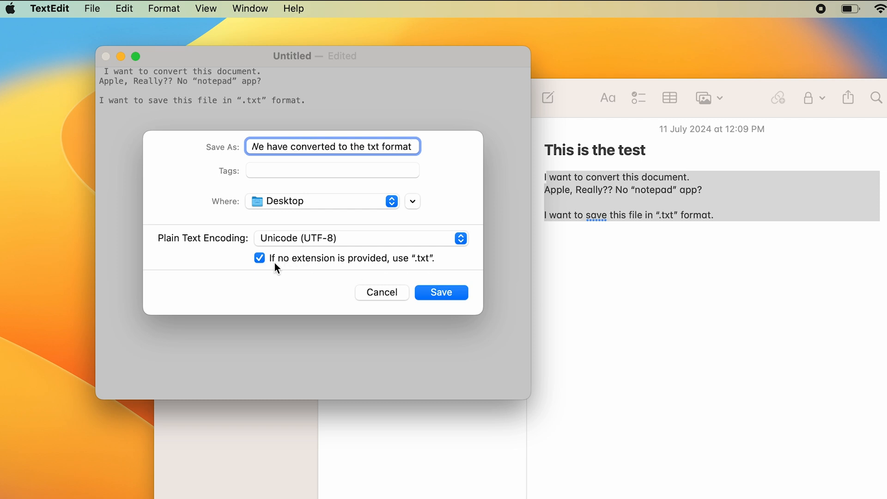
pyautogui.moveTo(433, 266)
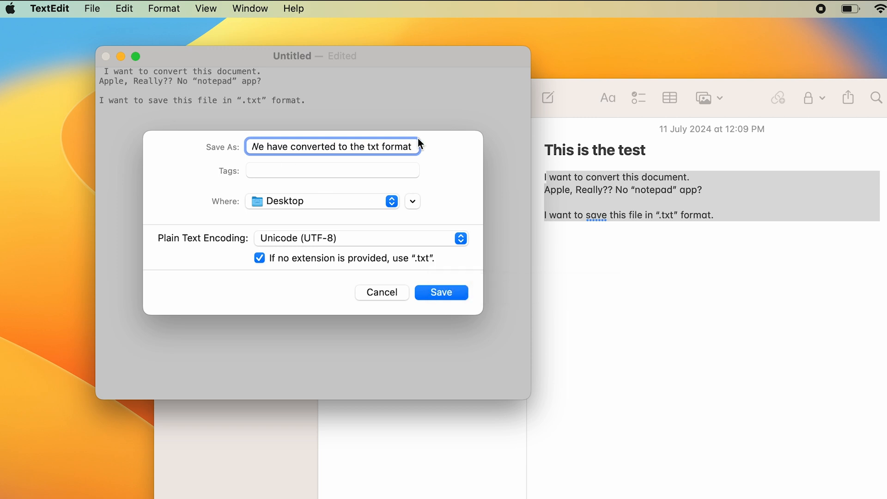
pyautogui.moveTo(420, 151)
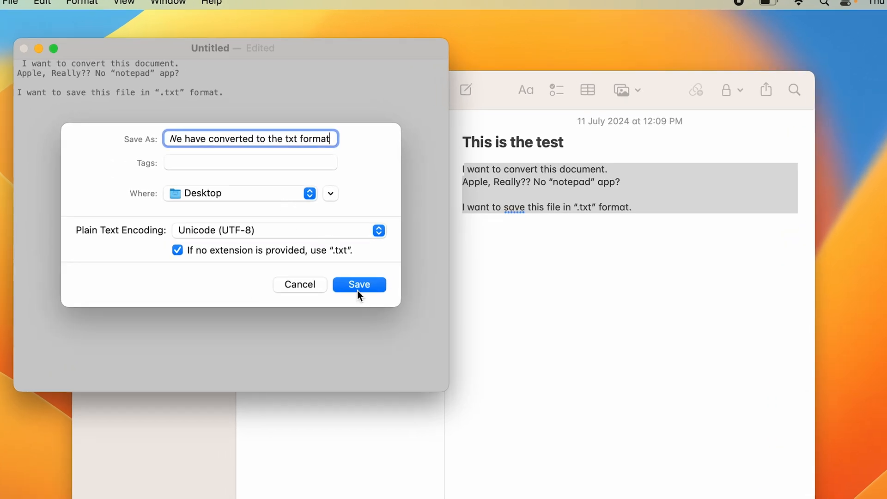
pyautogui.click(359, 284)
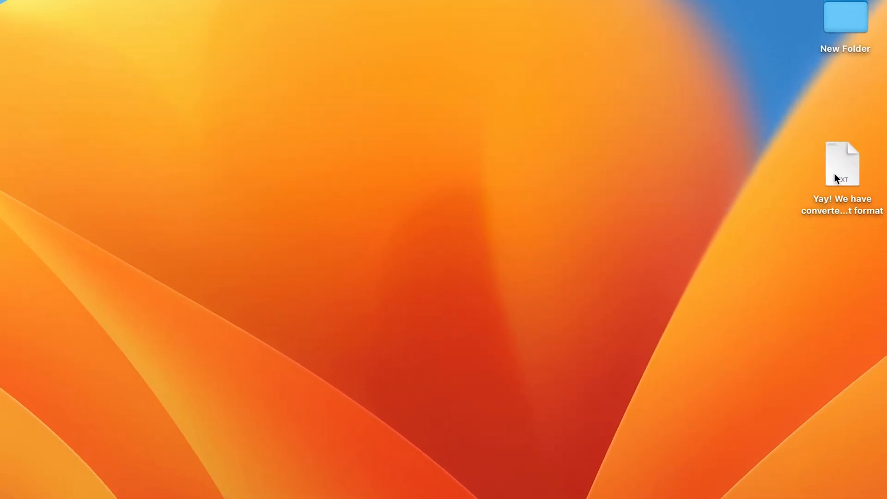
# Unhide the saved file's extension via Get Info so its name shows .txt on the Desktop.
pyautogui.rightClick(842, 165)
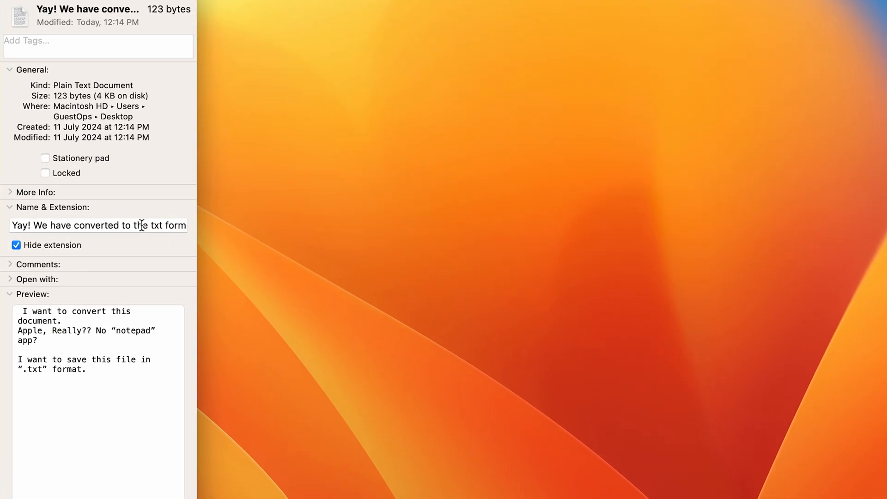
pyautogui.click(17, 245)
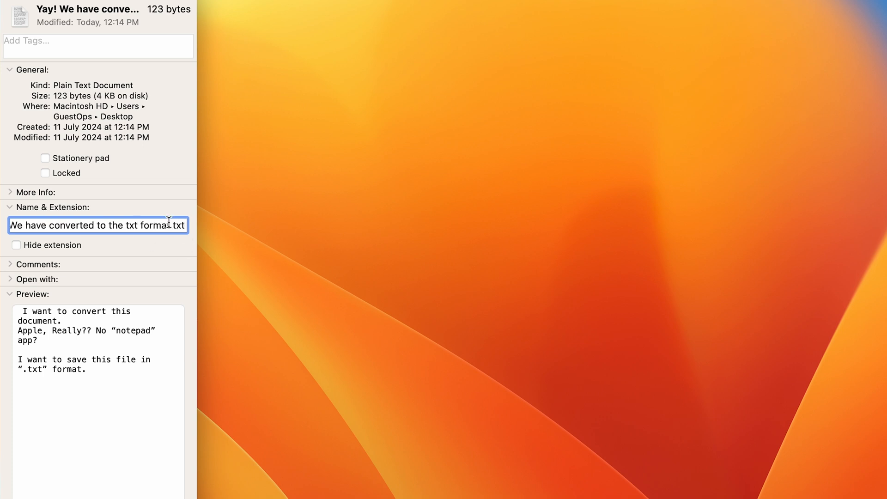
pyautogui.doubleClick(180, 226)
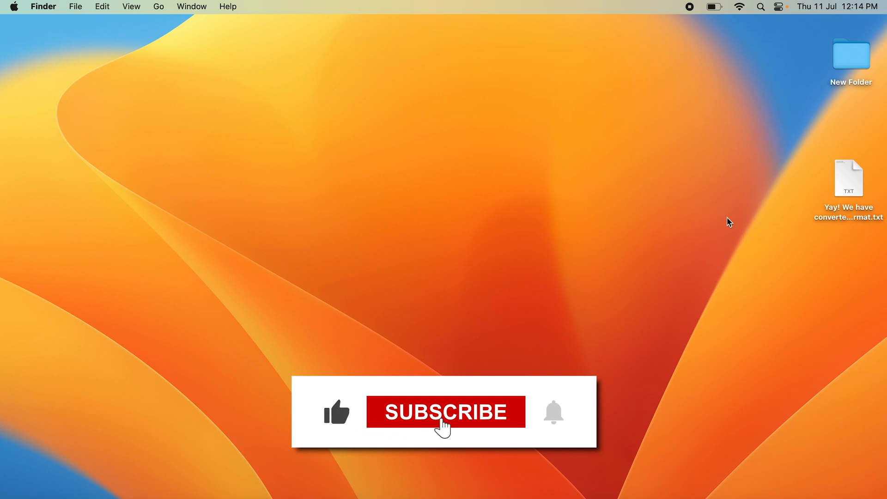
pyautogui.click(445, 411)
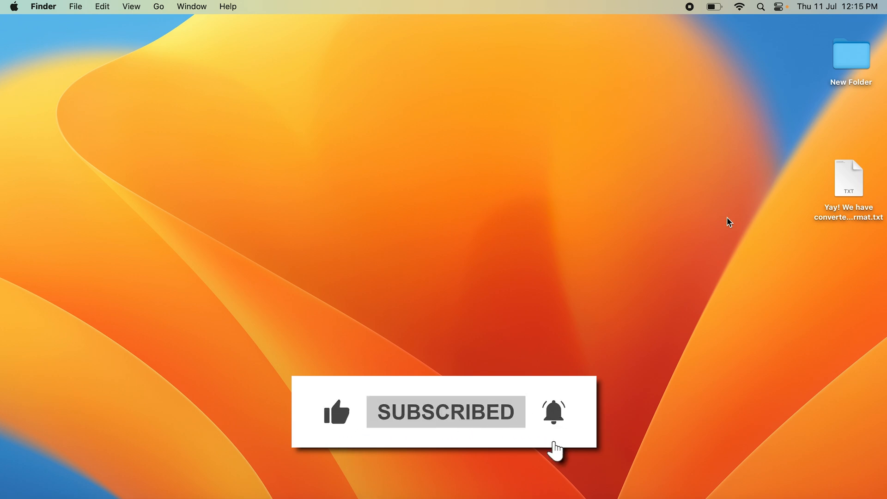